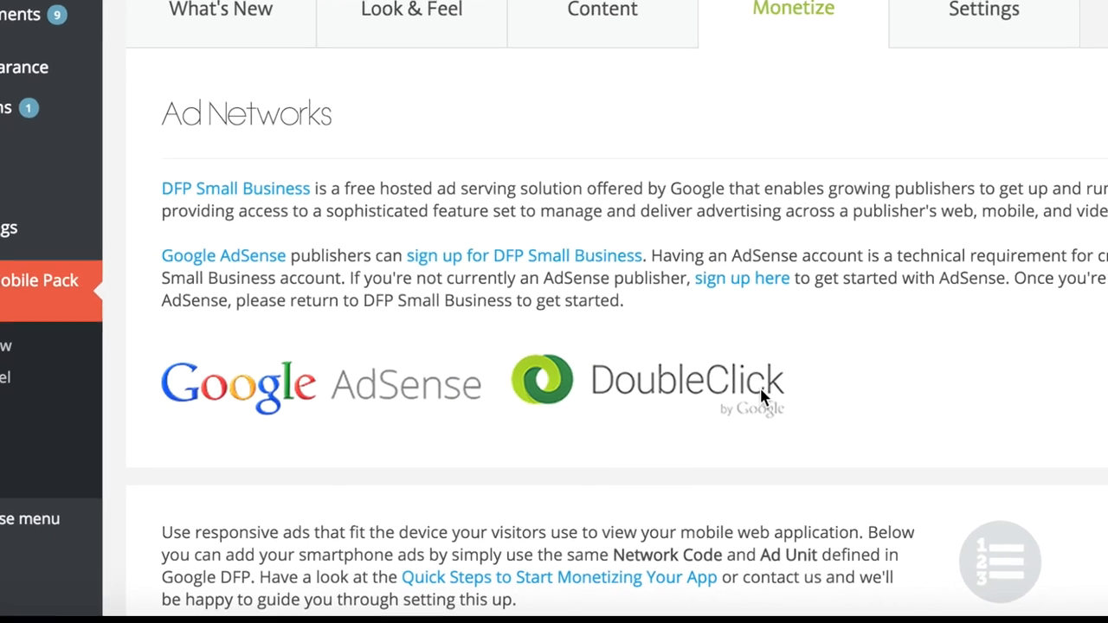
Step: Save the Monetize ad settings (network code 1060237, ad unit dev.demo.ad.test1, 10-second interval)
{"action": "scroll", "scroll_direction": "down", "scroll_amount": 3}
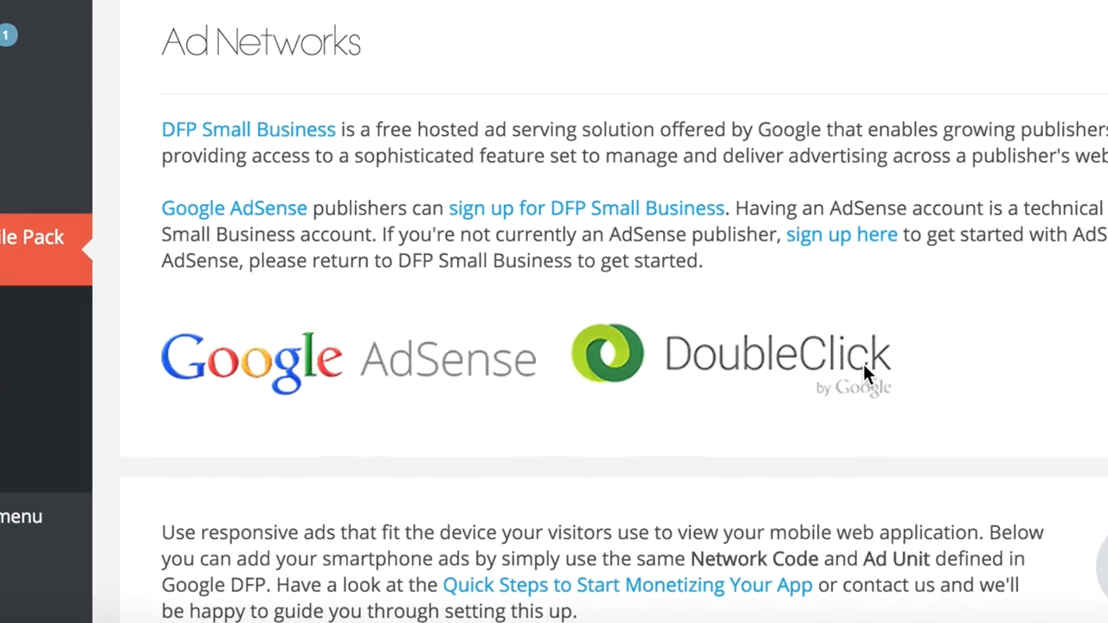
{"action": "scroll", "scroll_direction": "down", "scroll_amount": 3}
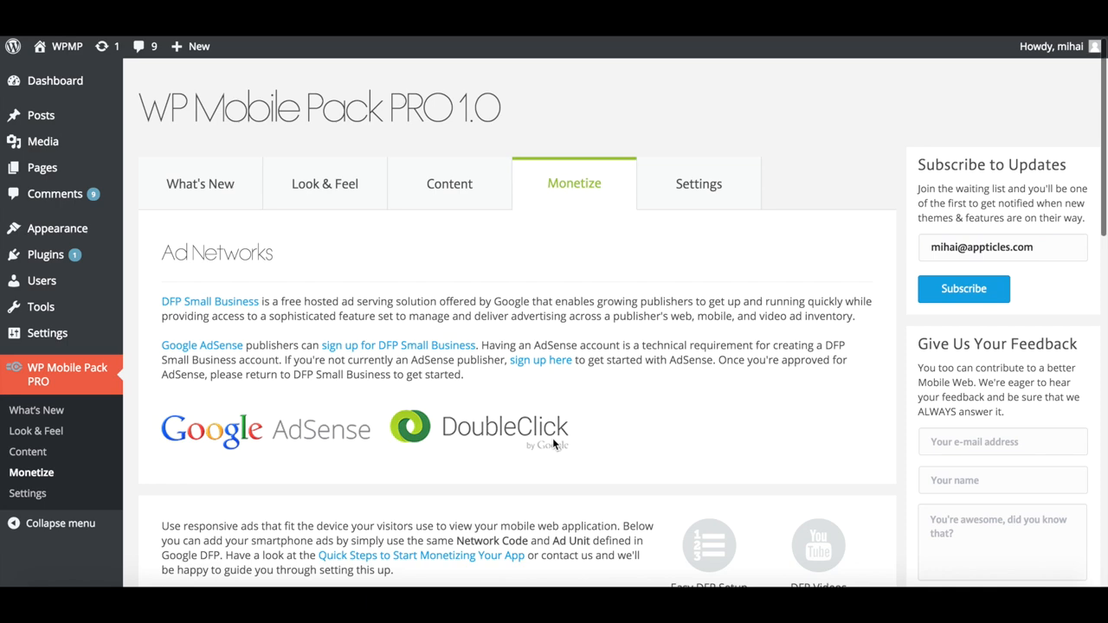
{"action": "scroll", "scroll_direction": "down", "scroll_amount": 3}
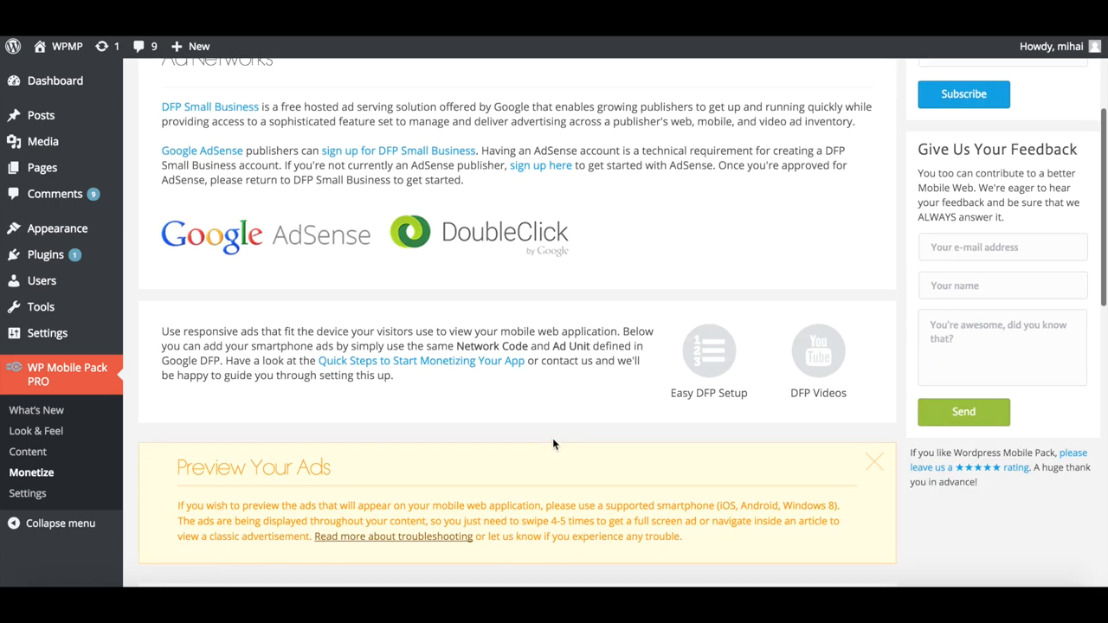
{"action": "scroll", "scroll_direction": "down", "scroll_amount": 3}
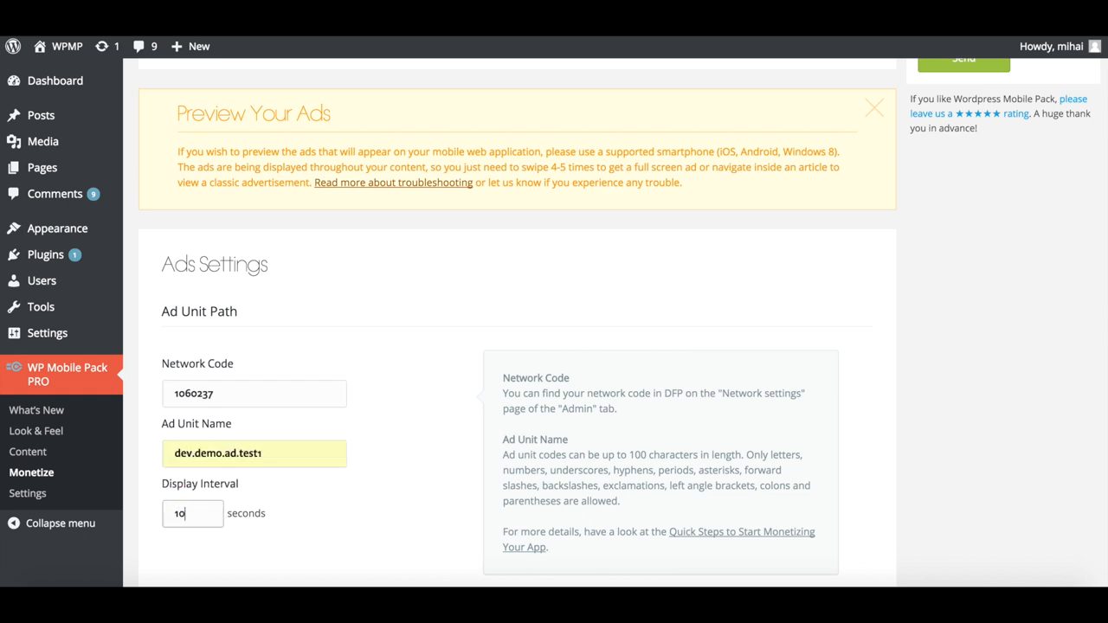
{"action": "scroll", "scroll_direction": "down", "scroll_amount": 3}
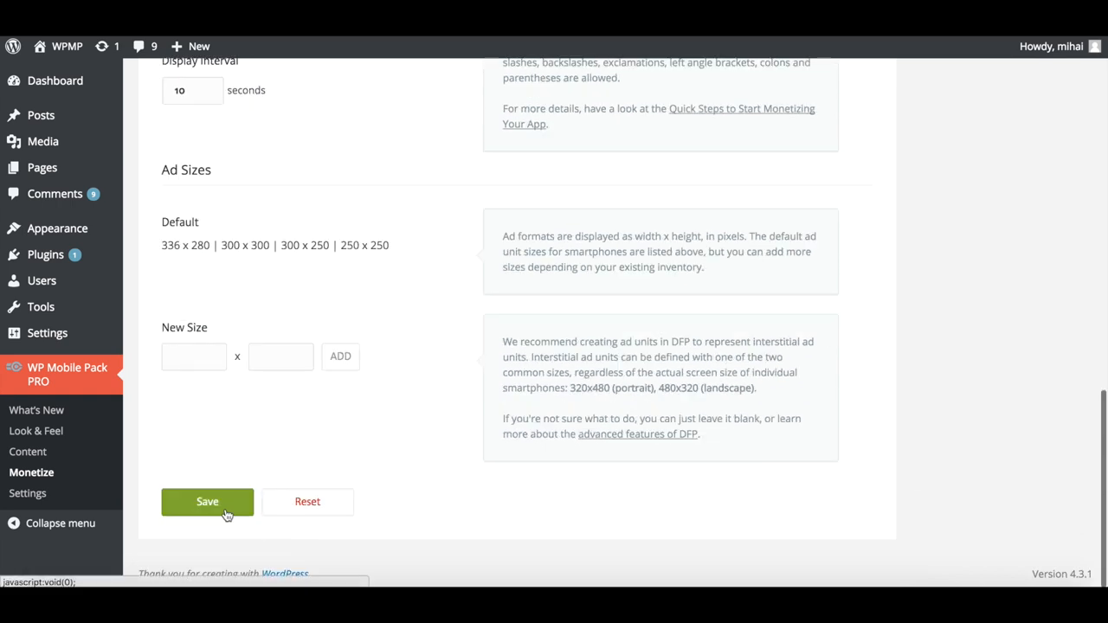
{"action": "left_click", "coordinate": [206, 502]}
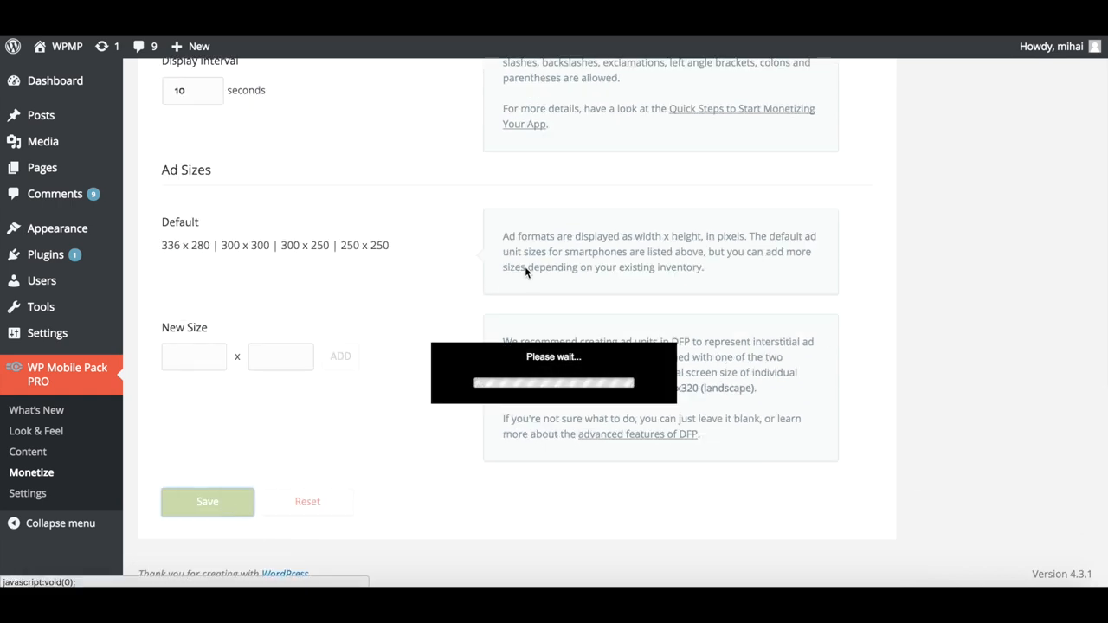
{"action": "left_click", "coordinate": [207, 501]}
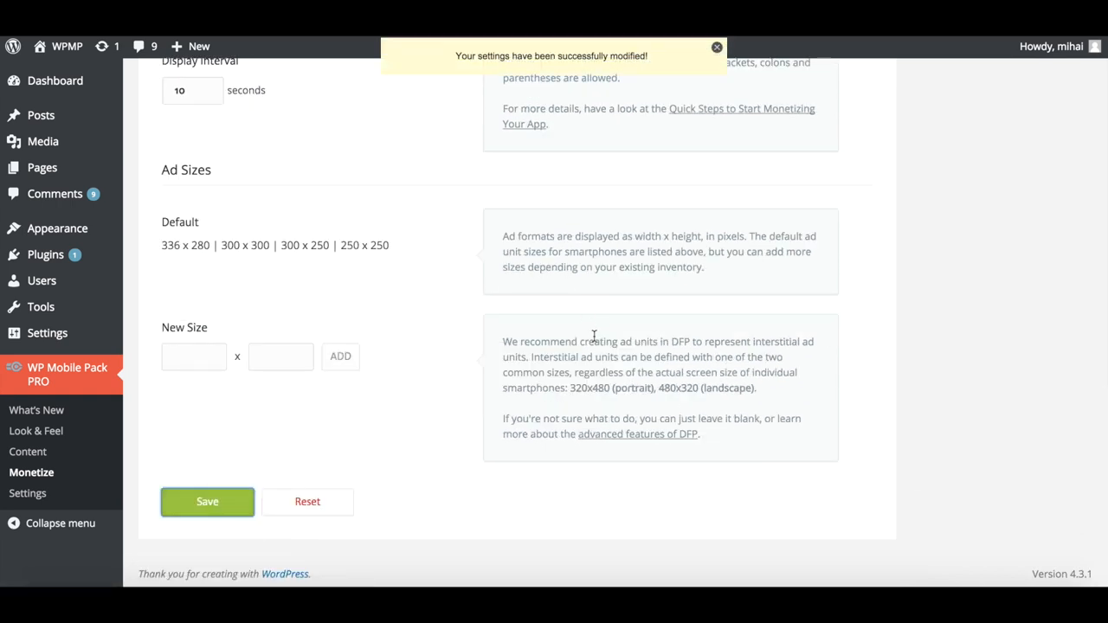